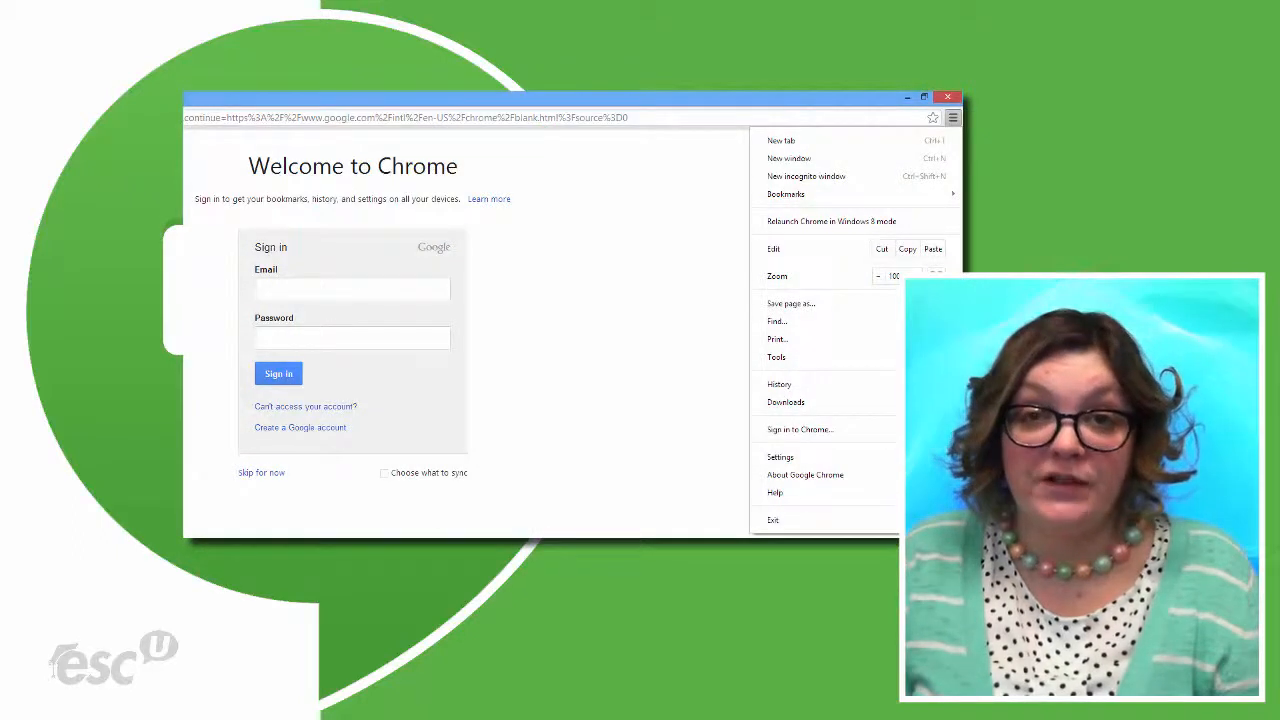
Step: Leave the Chrome welcome page and go to the Google home page
click(702, 570)
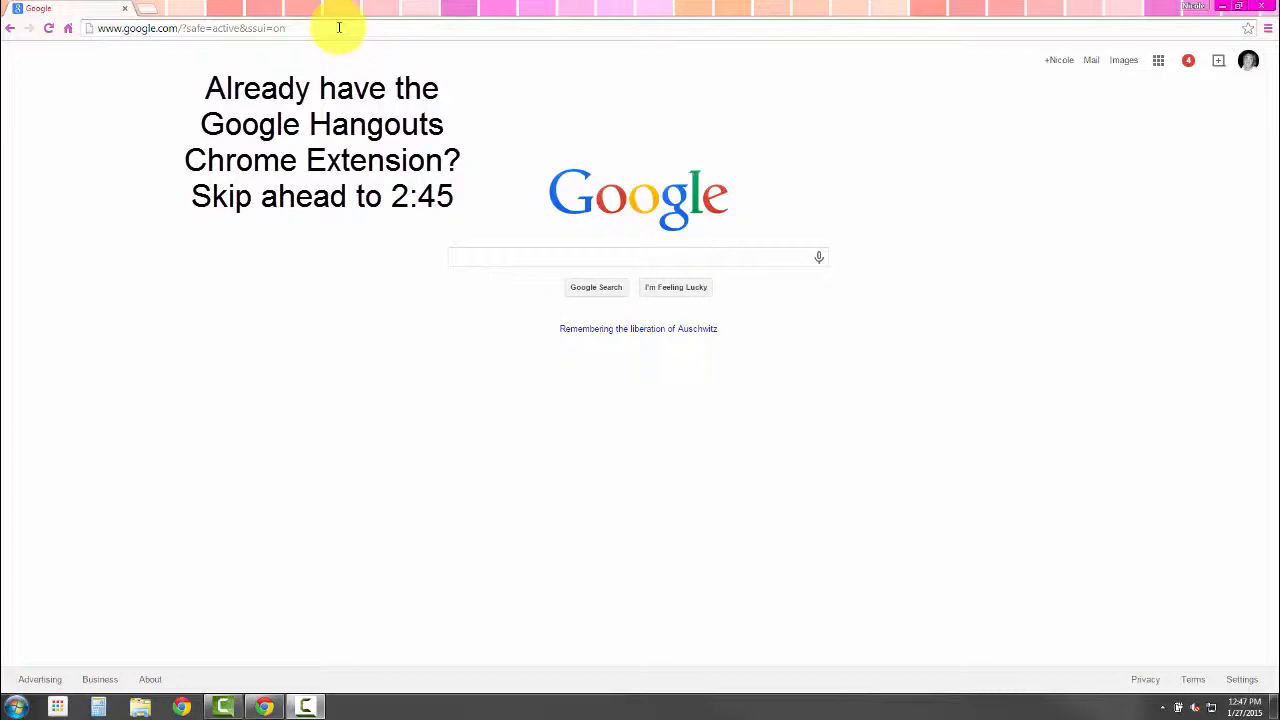
mouse_move(258, 708)
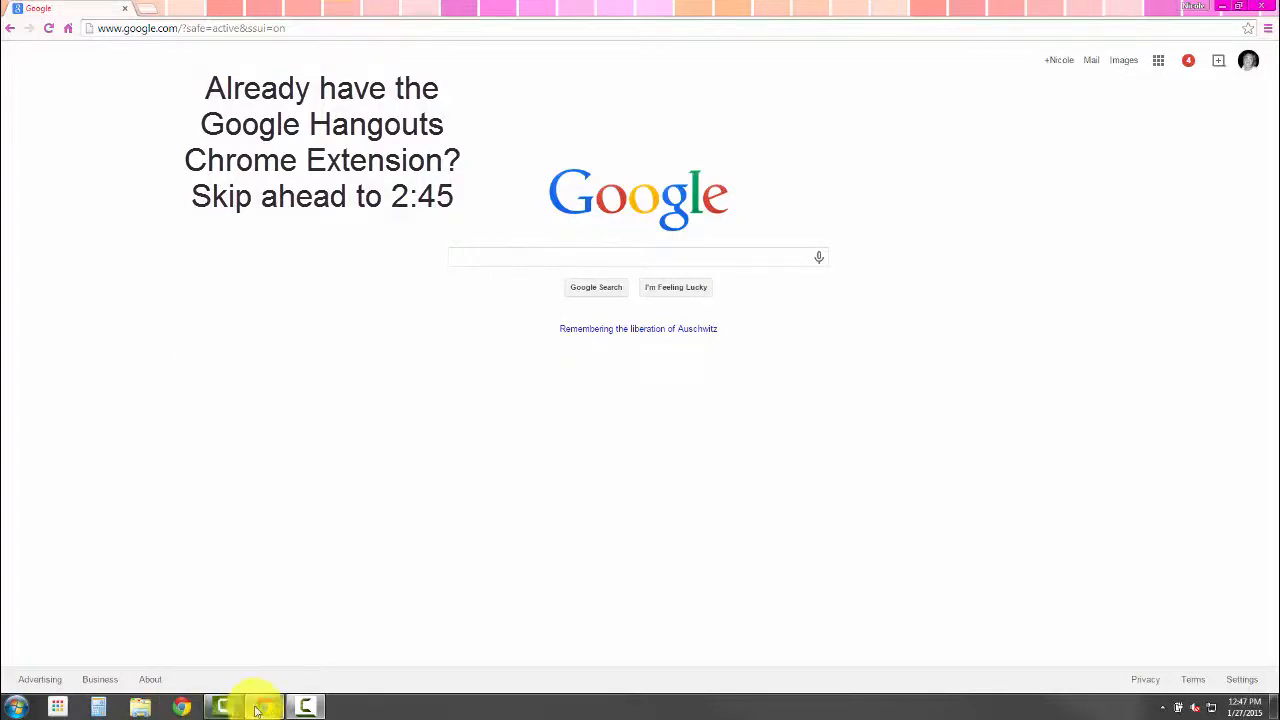
mouse_move(264, 708)
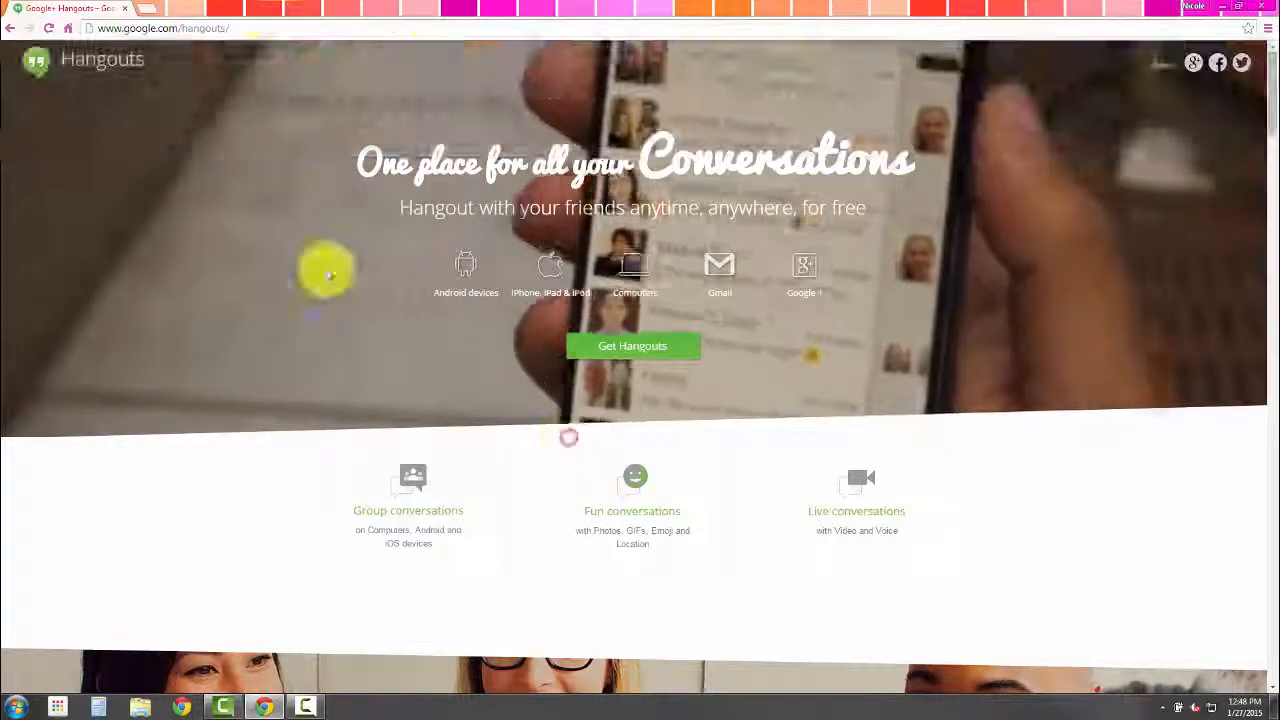
mouse_move(804, 276)
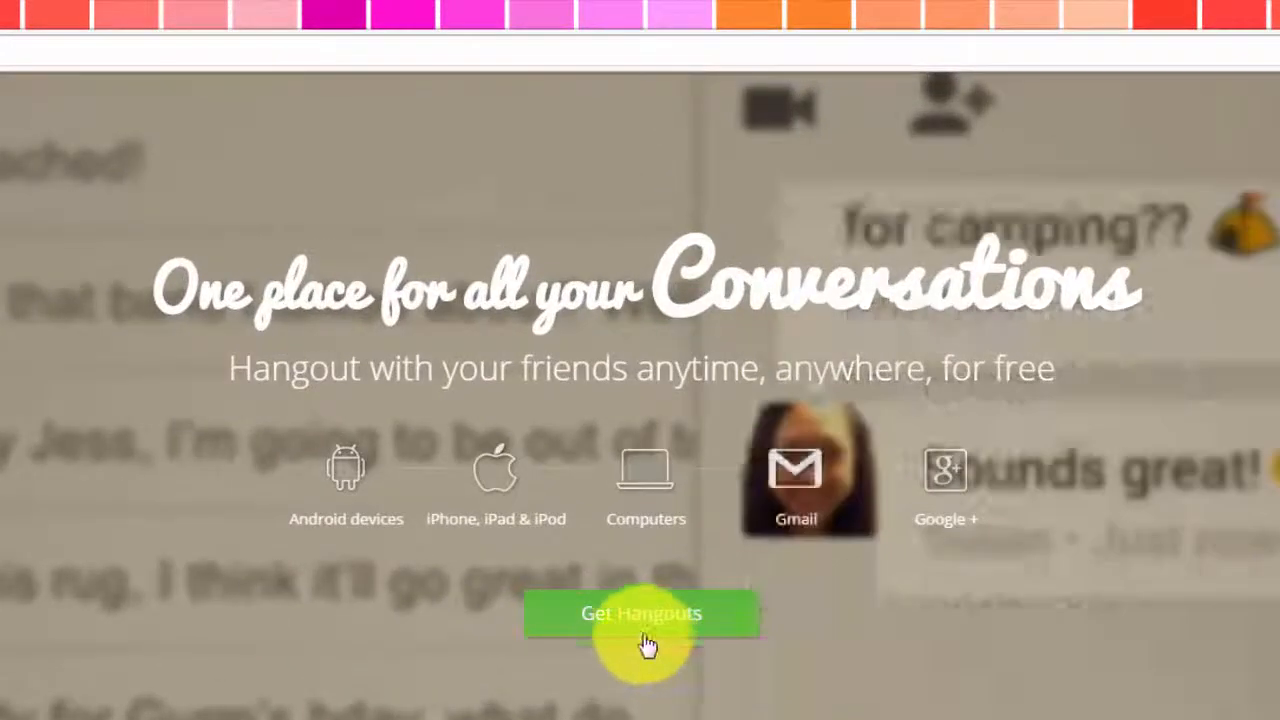
Step: Get Hangouts for Computers and confirm adding the extension to Chrome
click(640, 612)
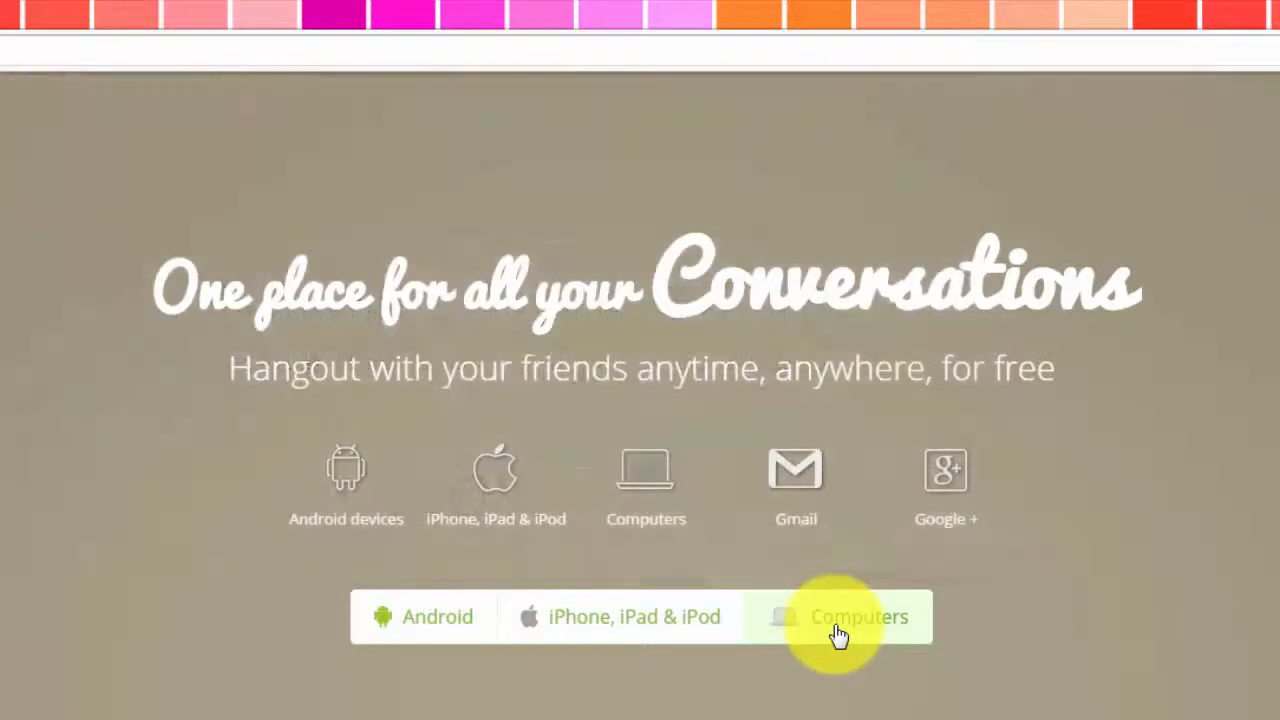
click(840, 616)
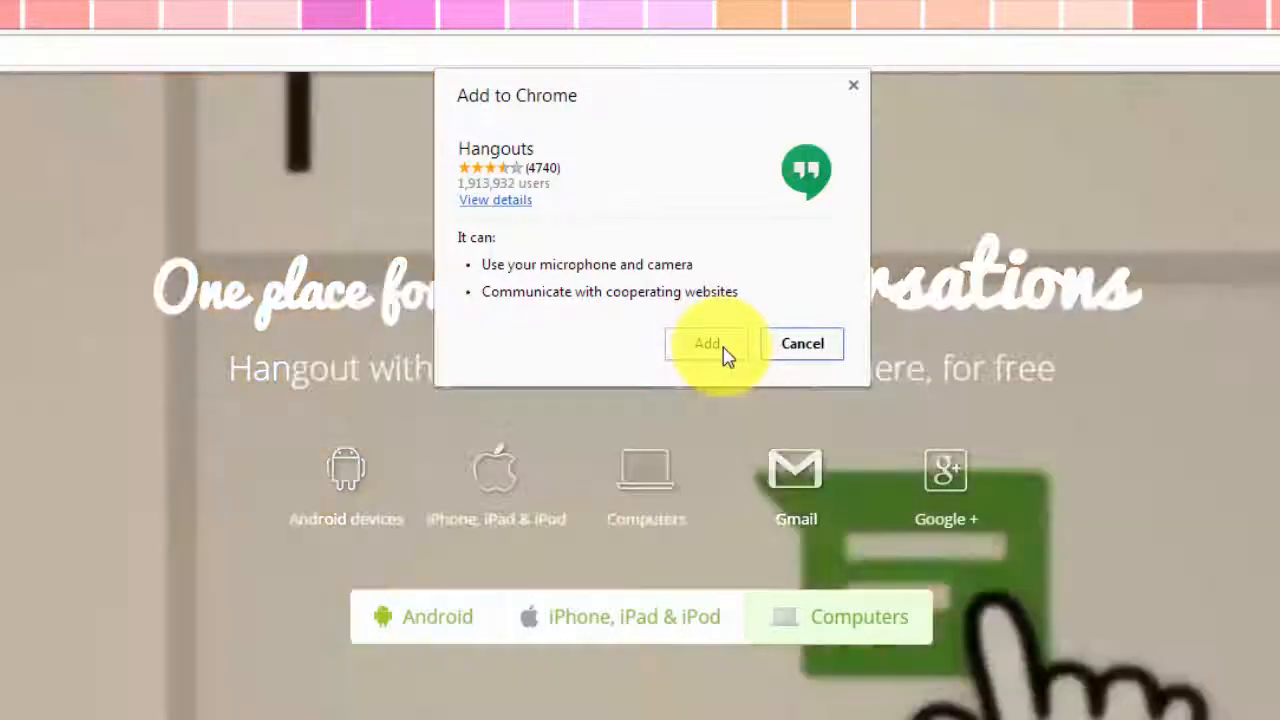
click(708, 344)
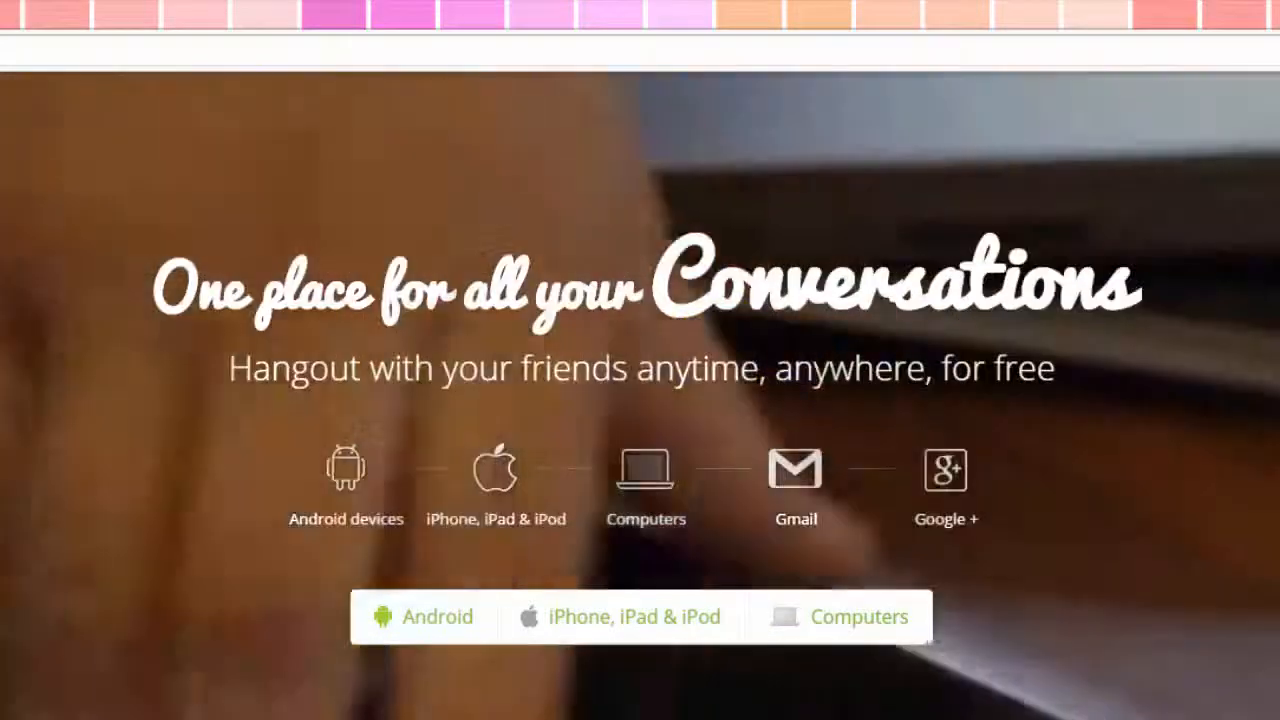
Step: Launch Hangouts from the App Launcher and view the recent conversations list
click(100, 696)
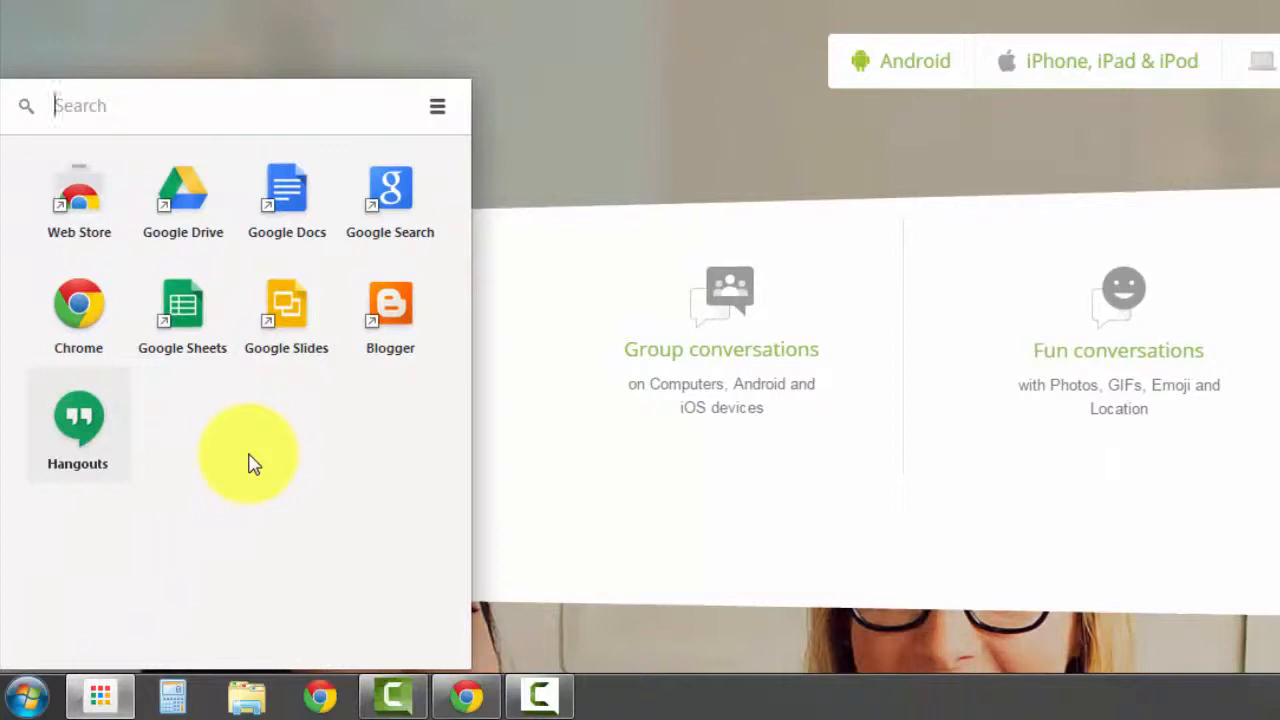
mouse_move(78, 420)
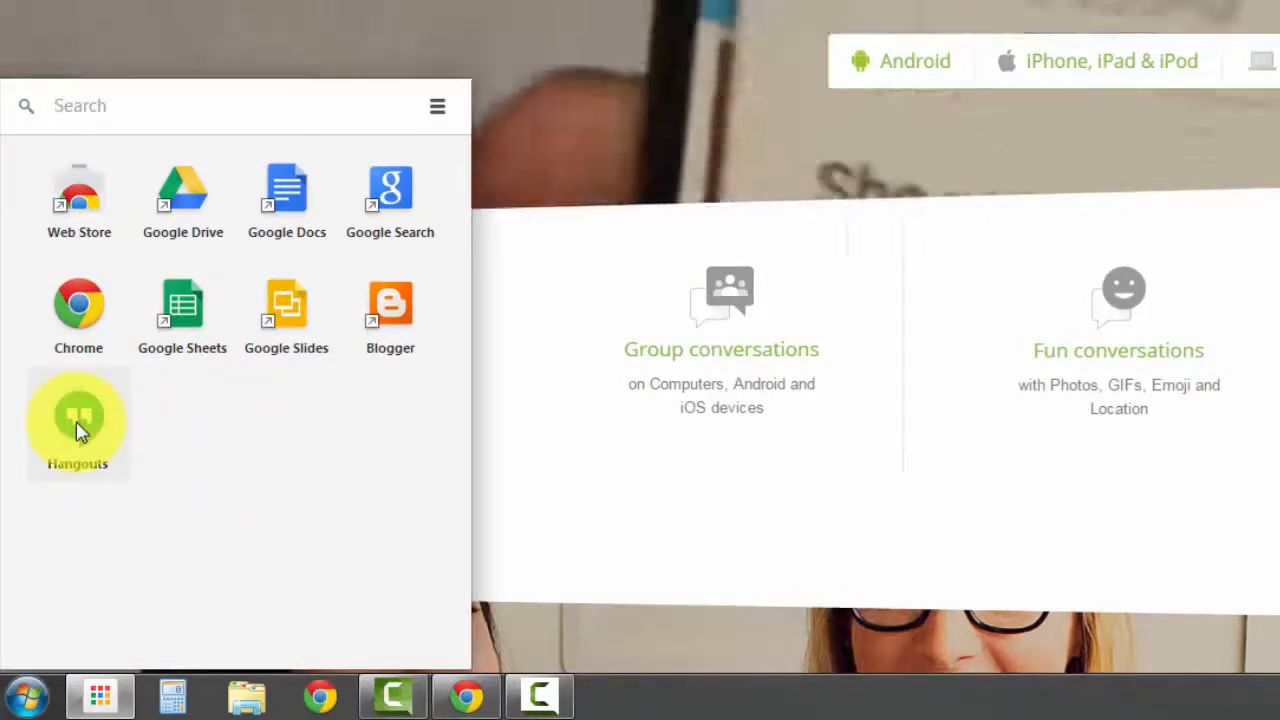
click(78, 414)
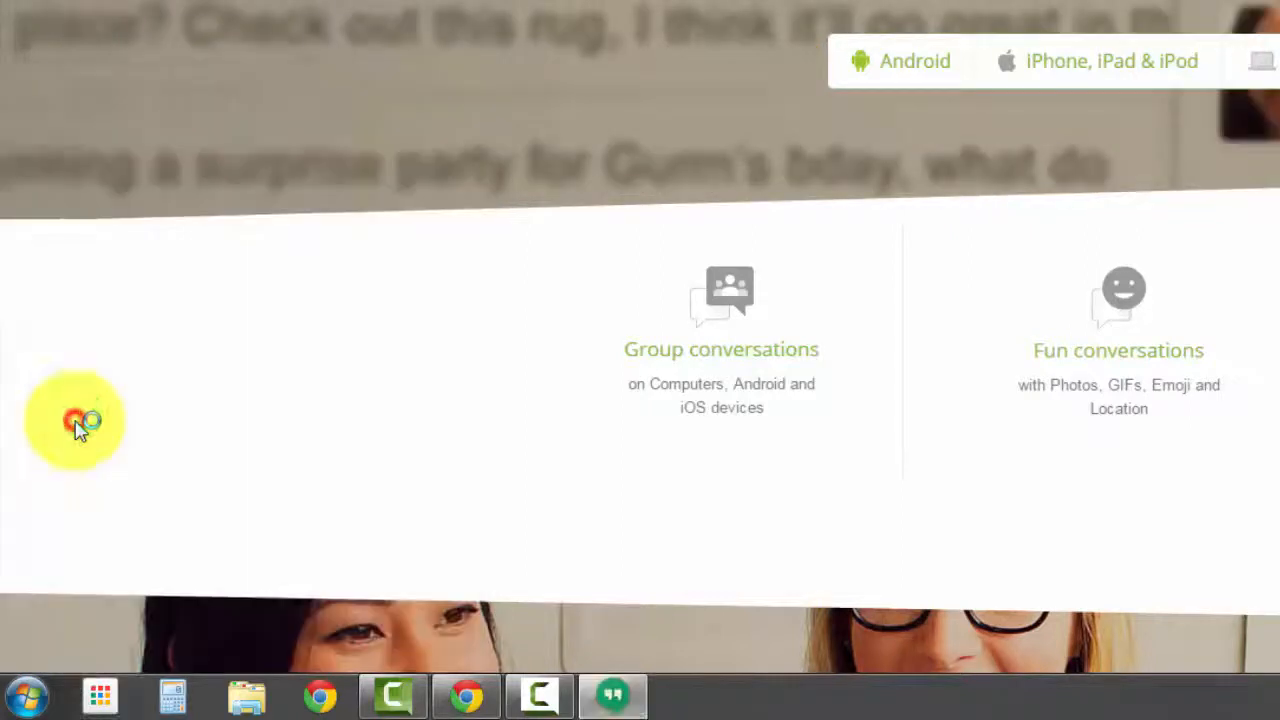
scroll(up, 3)
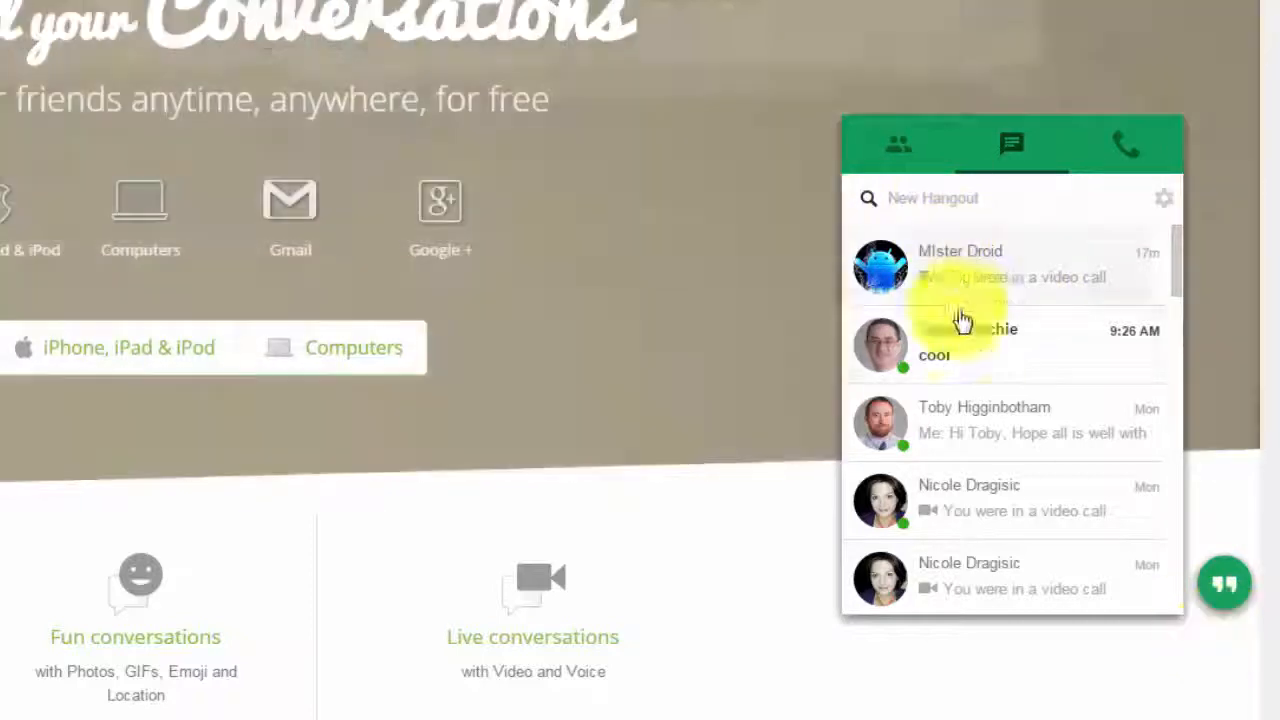
mouse_move(938, 580)
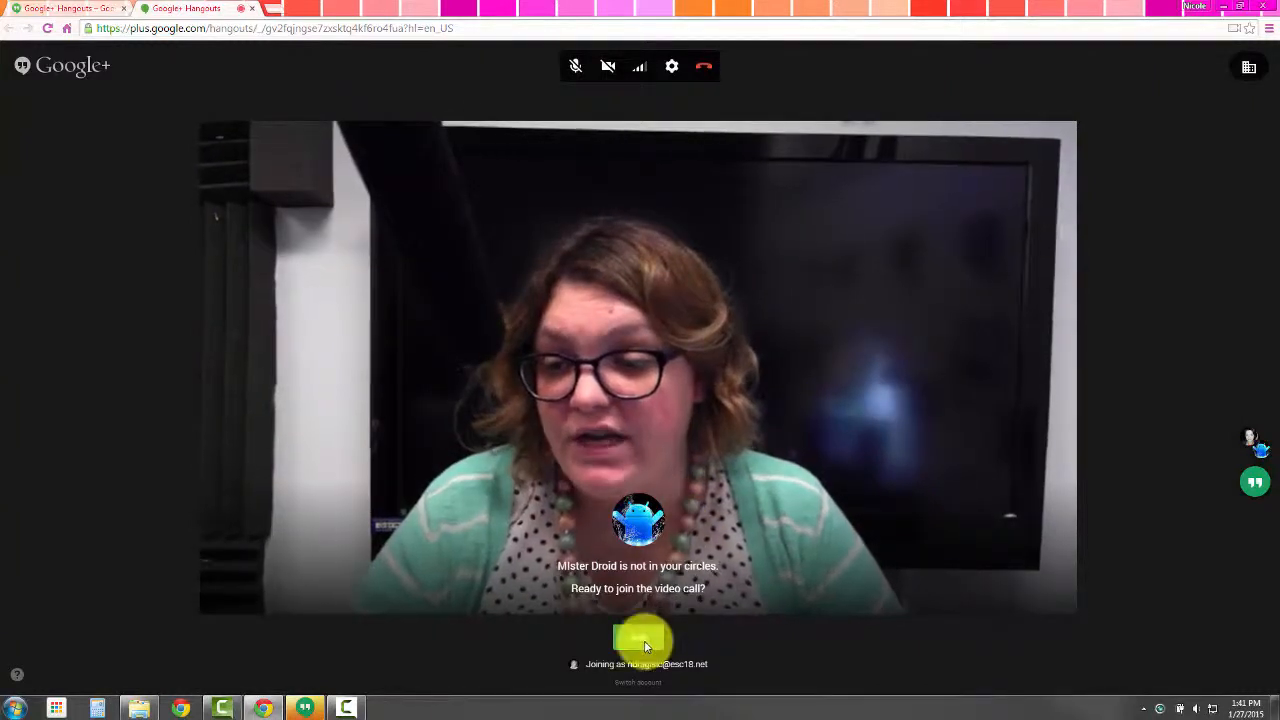
Step: Join the waiting video call with Mister Droid
click(640, 640)
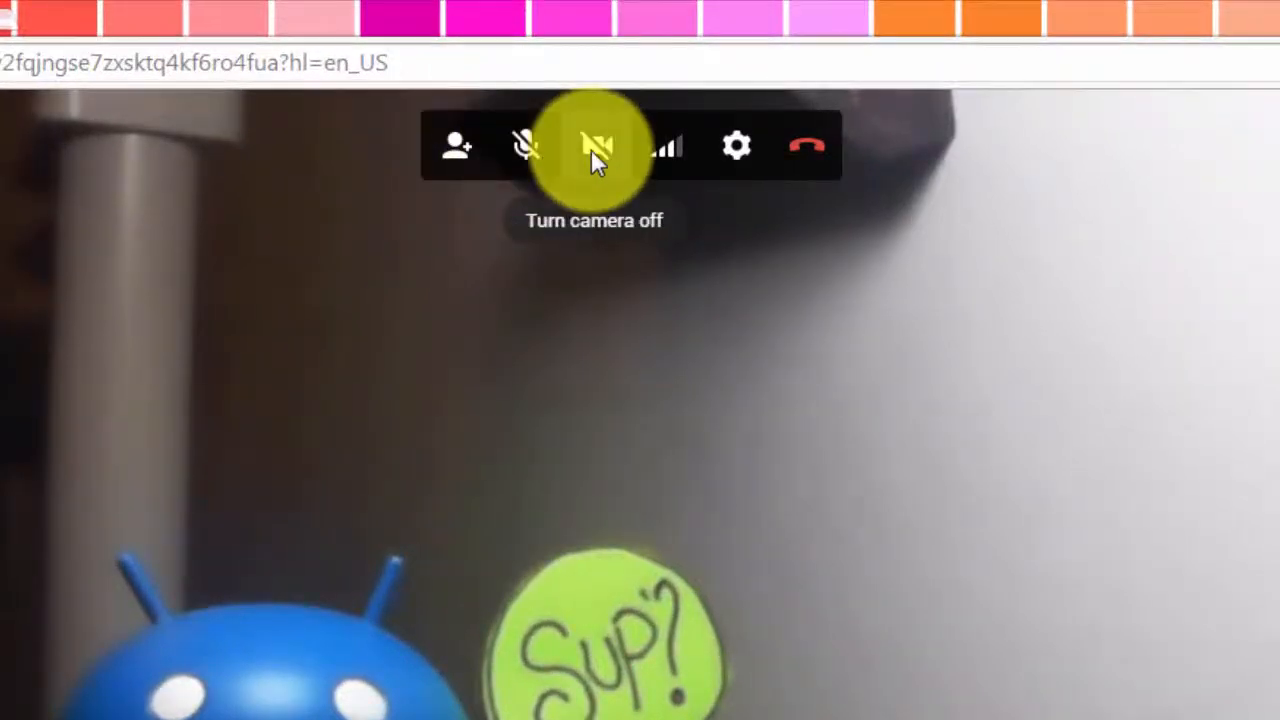
mouse_move(736, 146)
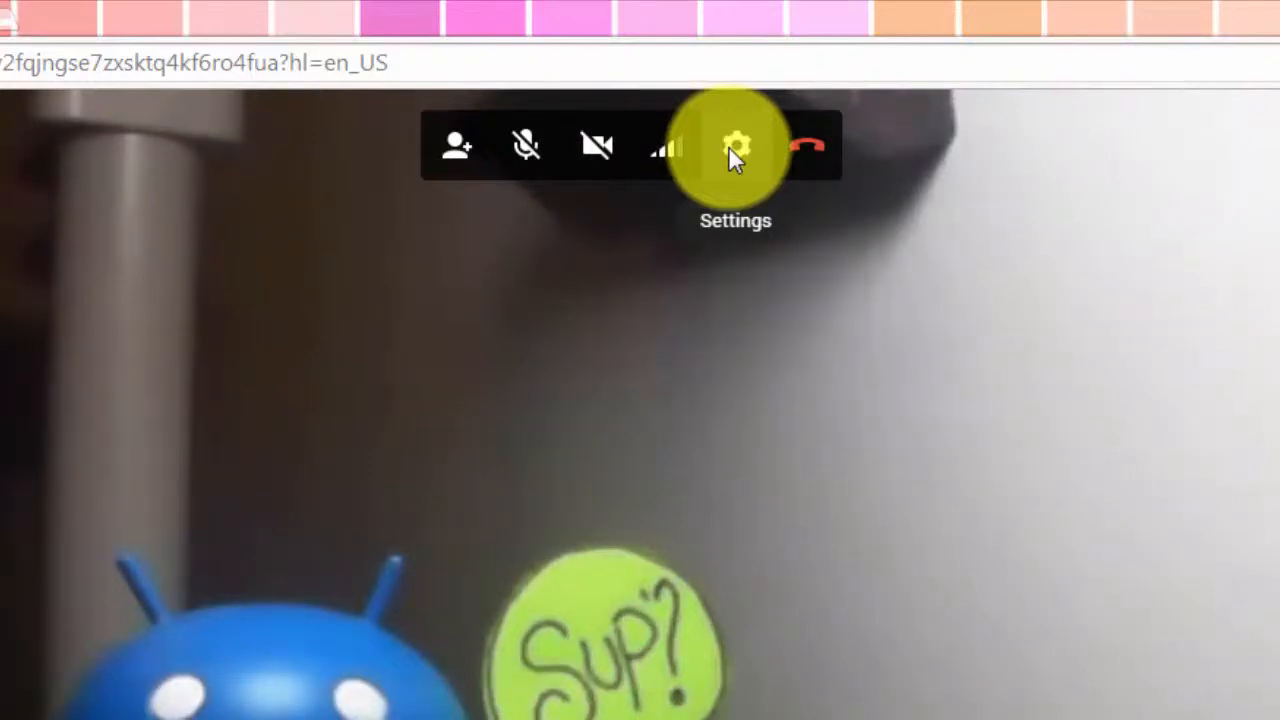
click(736, 144)
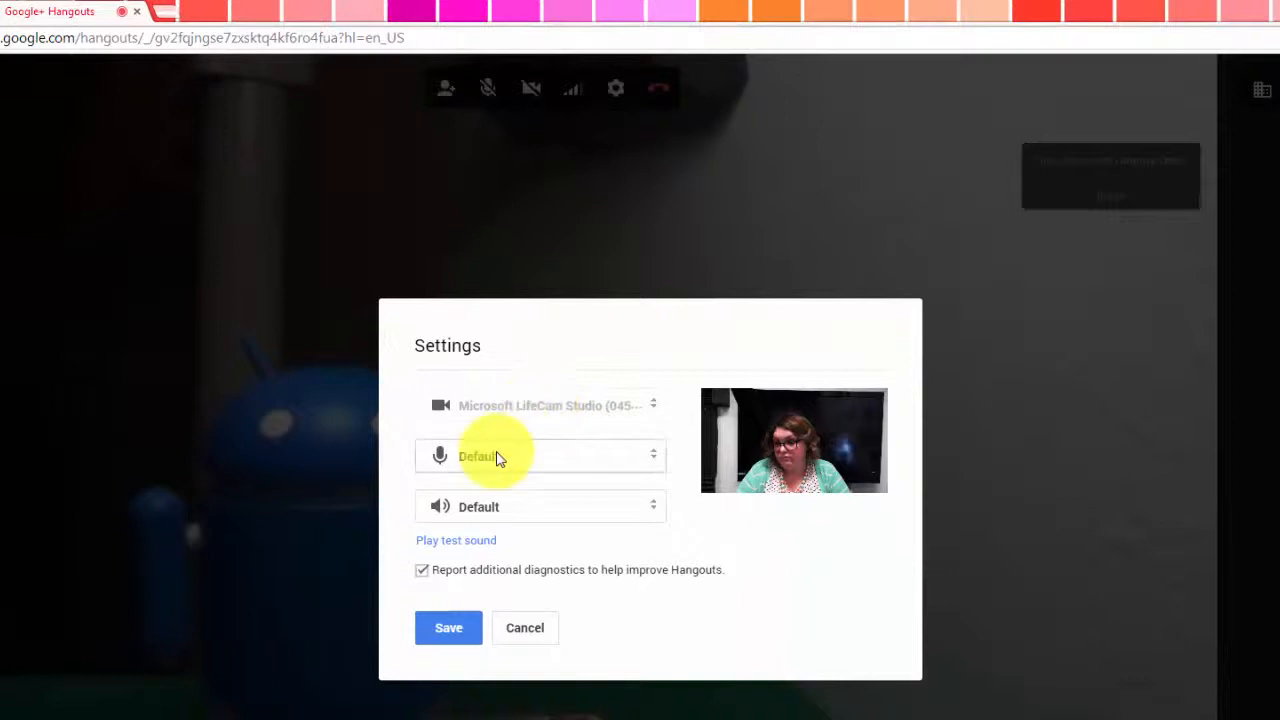
mouse_move(524, 640)
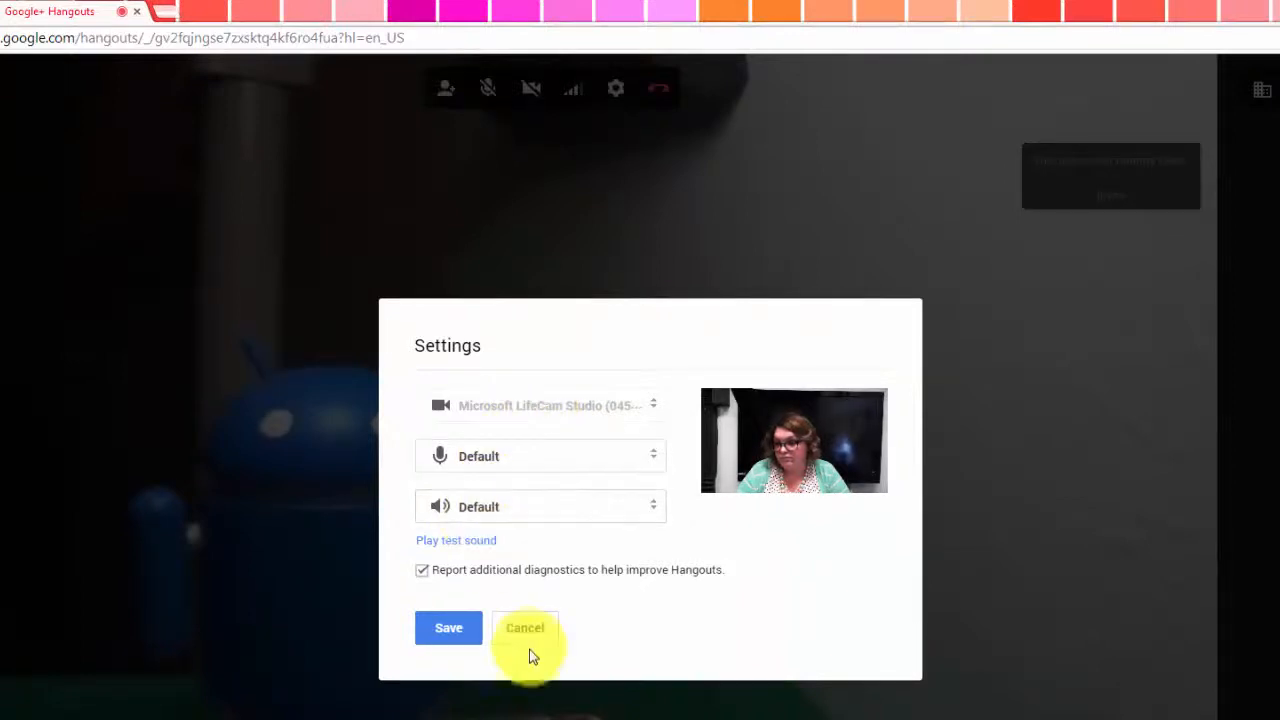
click(524, 628)
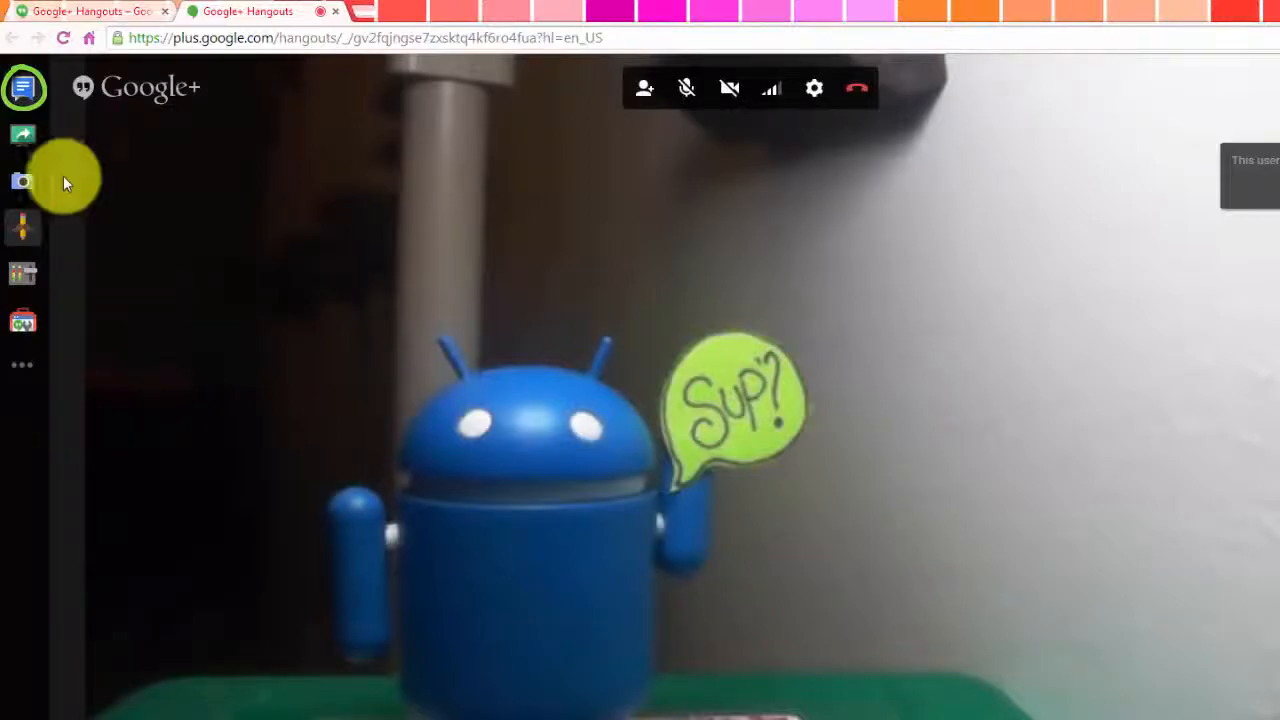
mouse_move(22, 136)
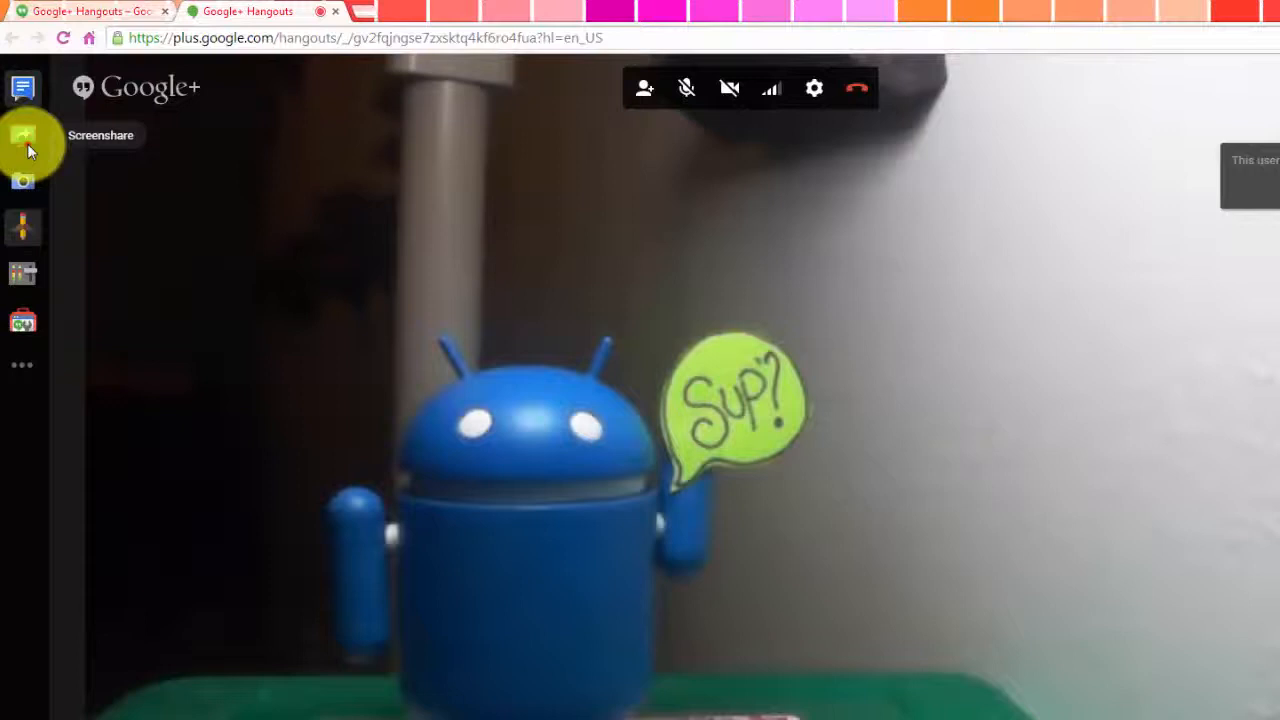
Step: Start the Capture app in the call and take a photo of the current video
click(22, 140)
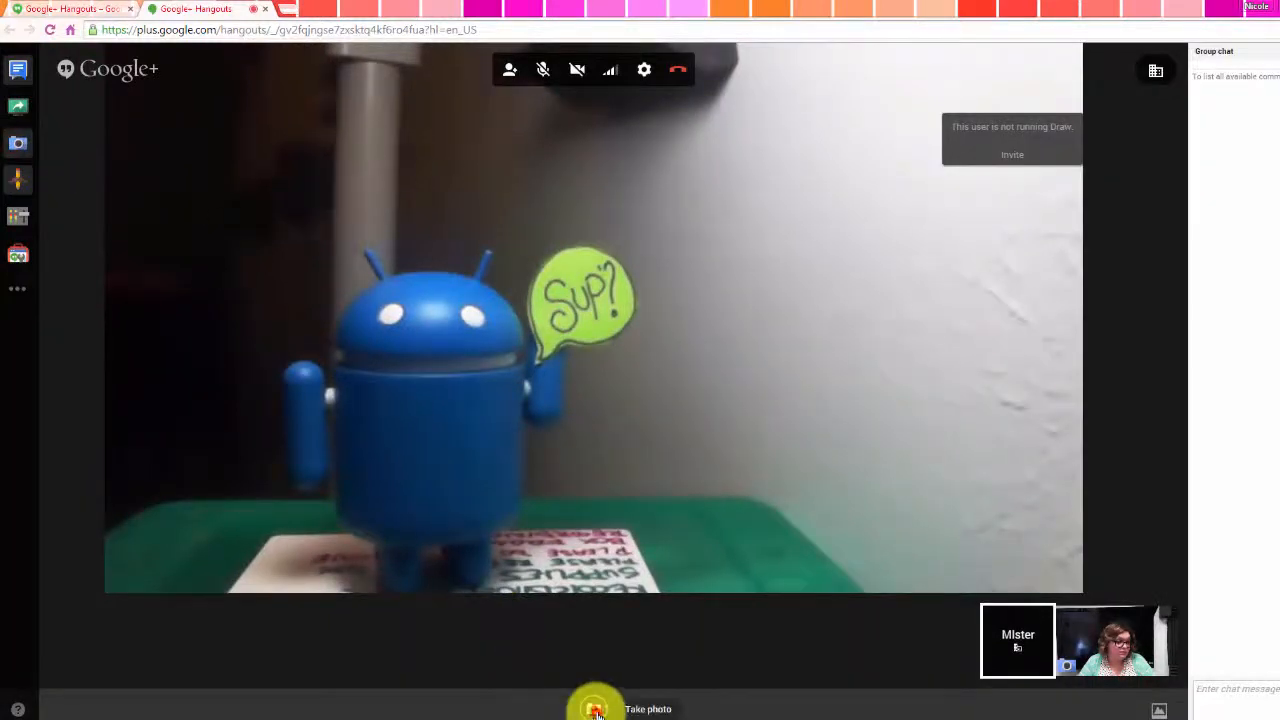
click(596, 708)
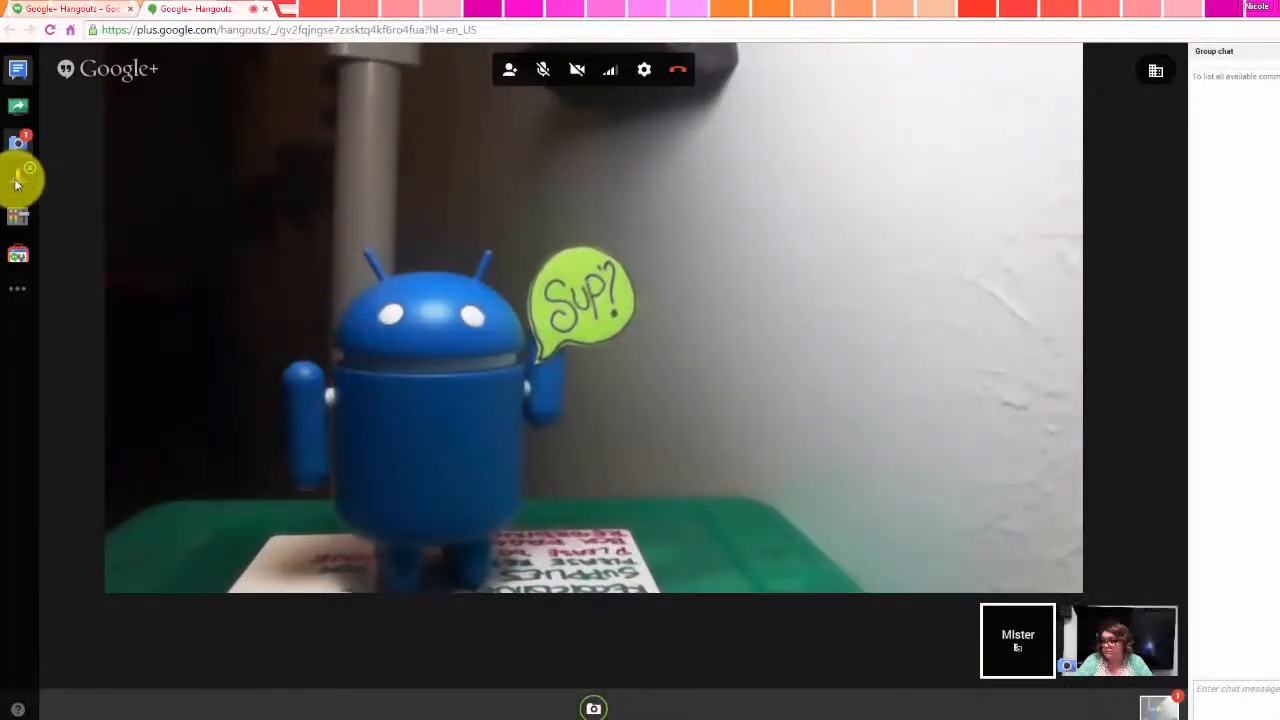
Step: Add a drawn mustache, cartoon eye stamps and the caption 'Very sensible' to own video
click(1116, 640)
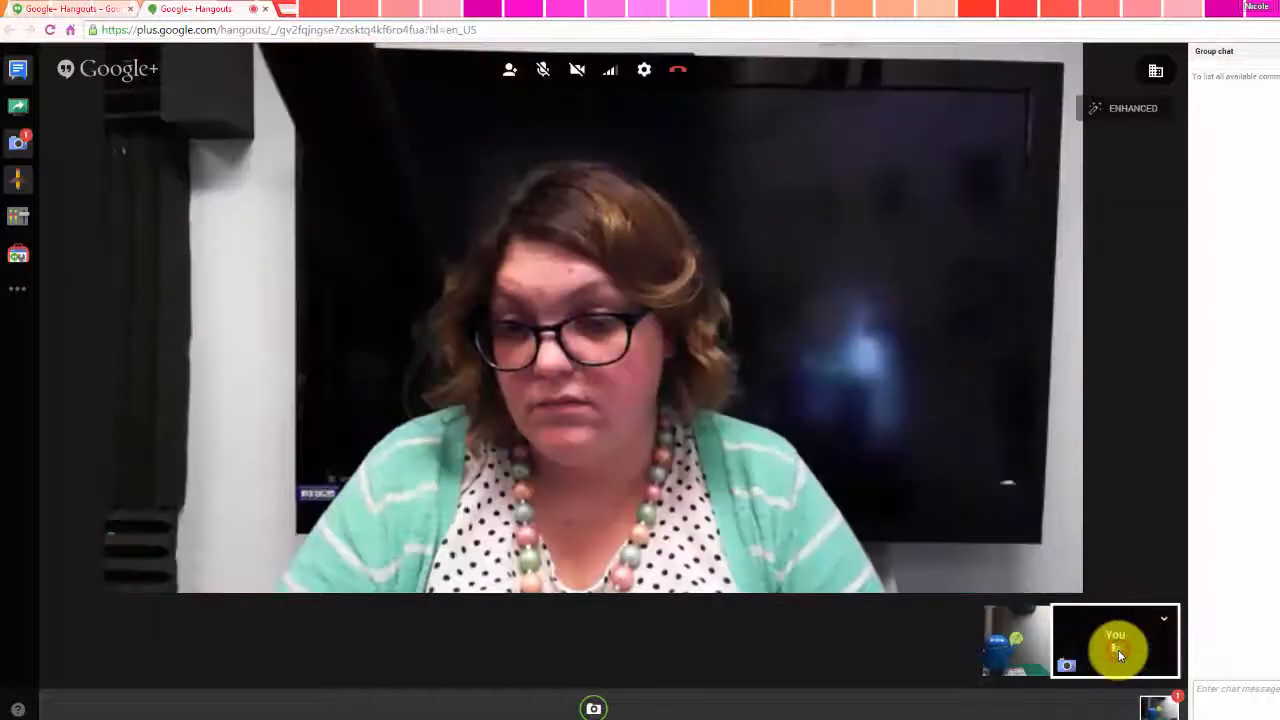
mouse_move(172, 192)
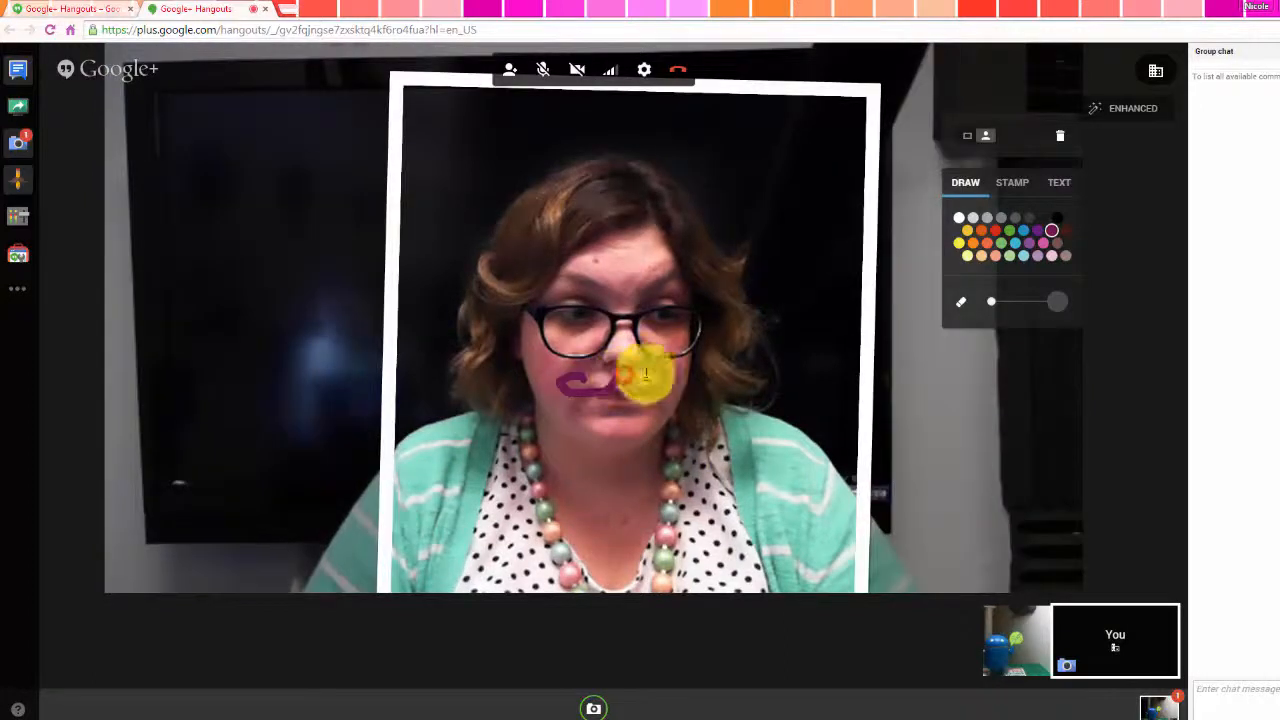
click(1012, 182)
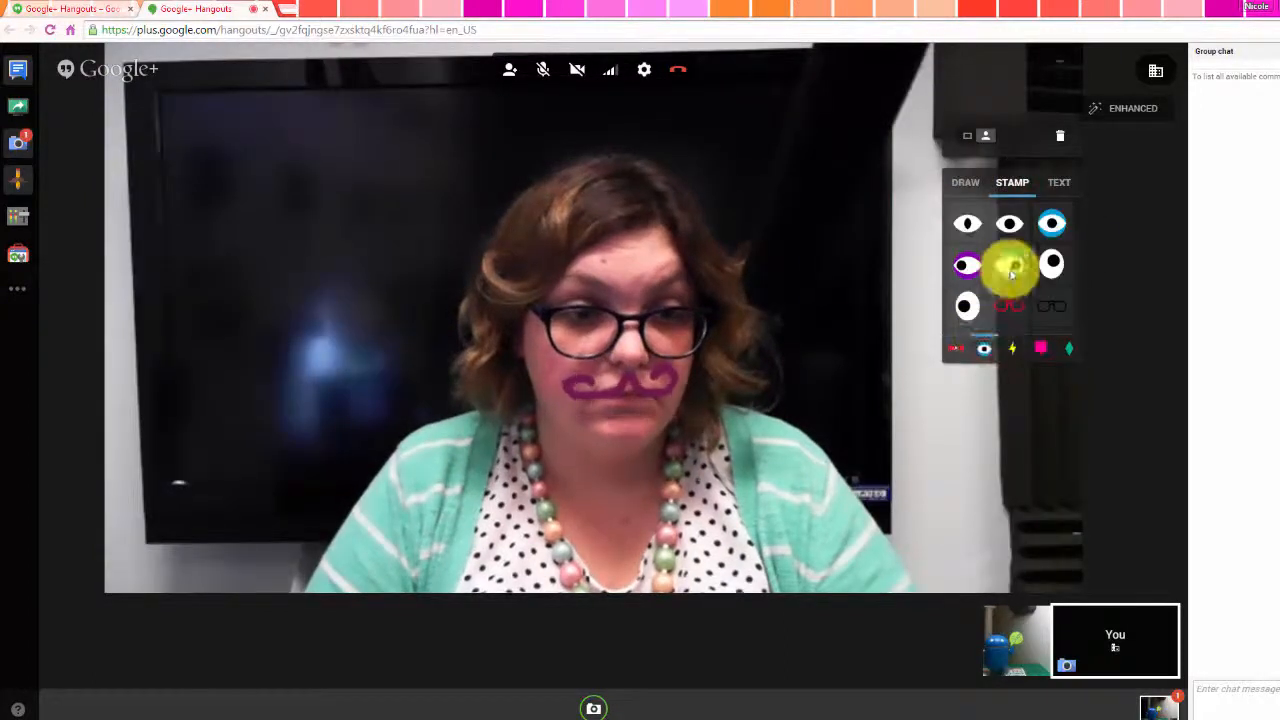
click(1008, 264)
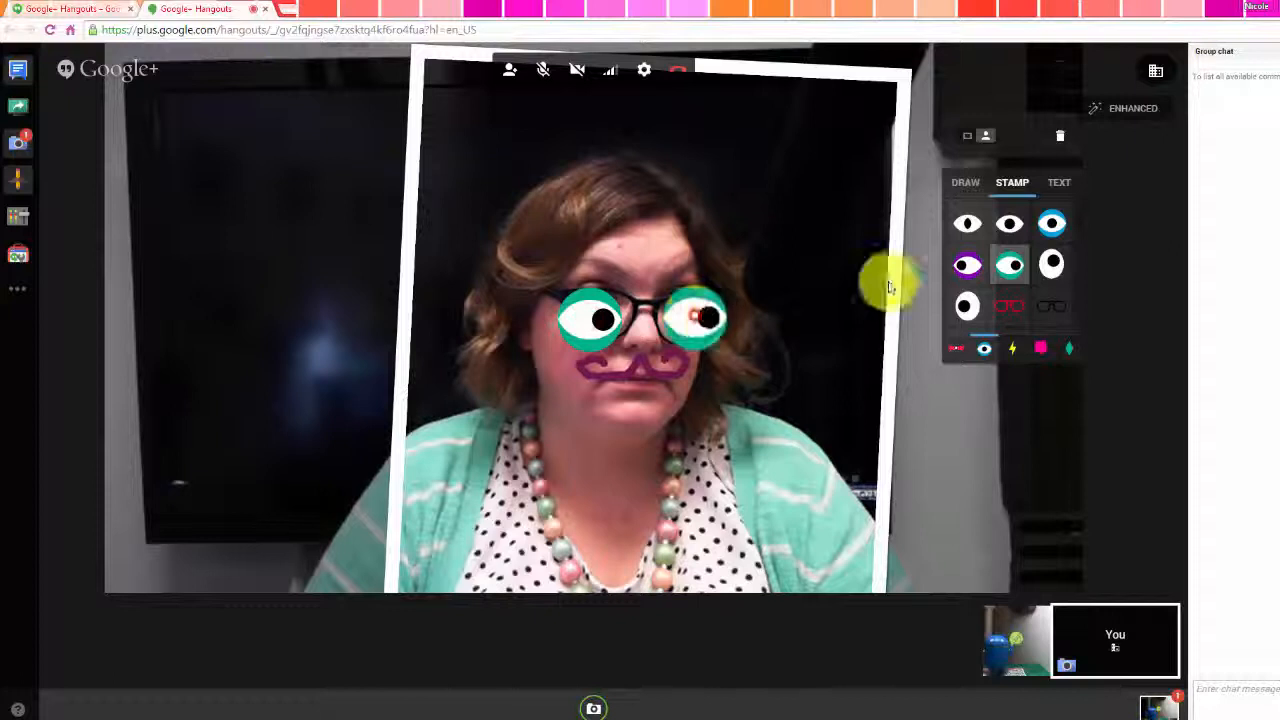
click(1058, 182)
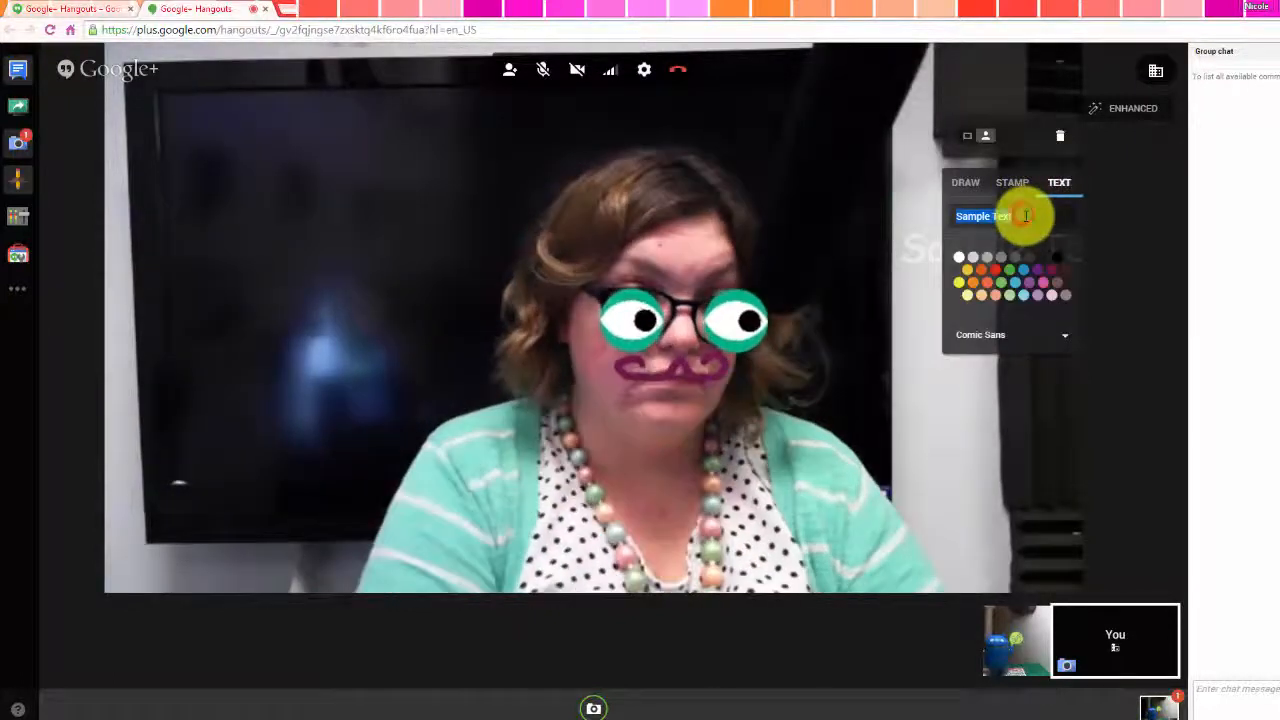
text(Very sensible)
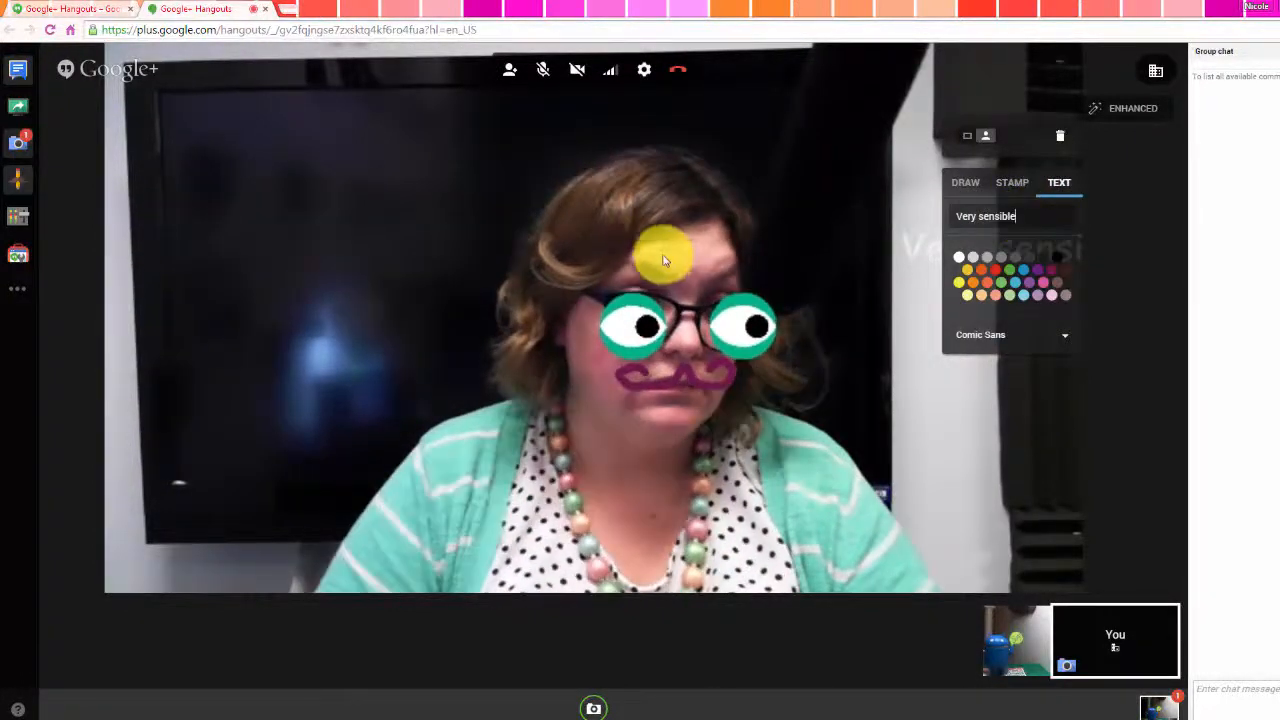